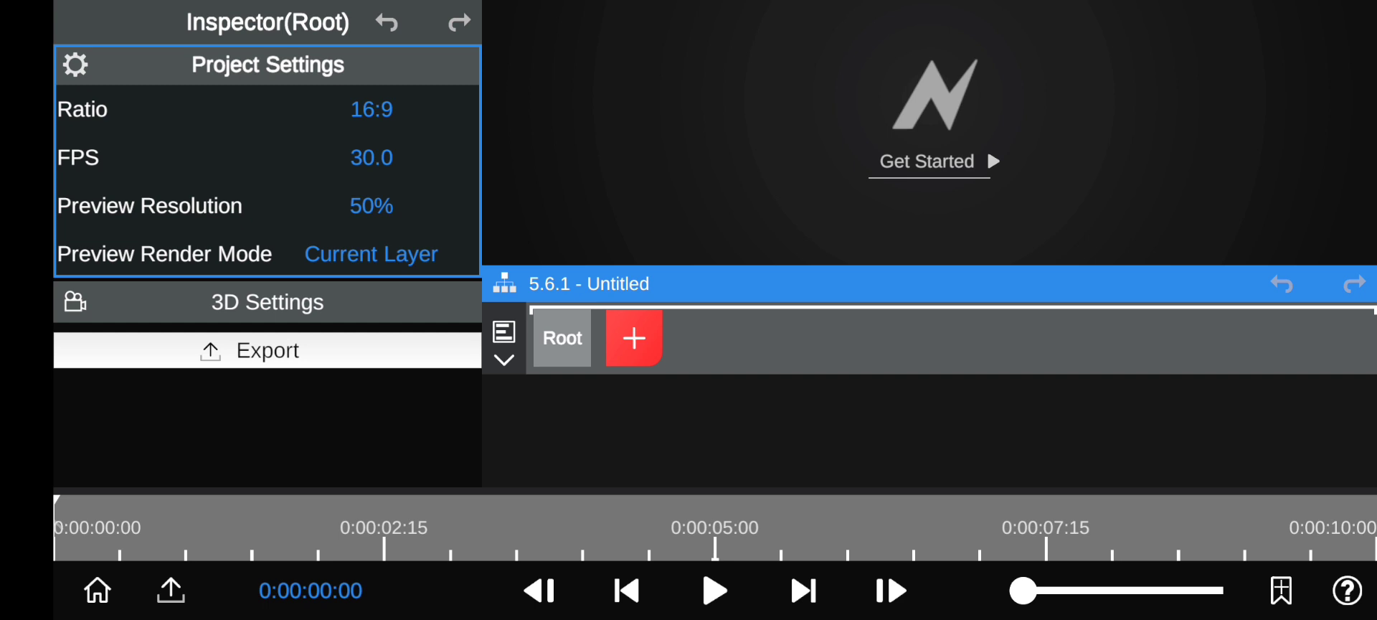
Add the Benwolf folder from My Ben10 3d-models as a Custom Model 3D layer
left_click(634, 338)
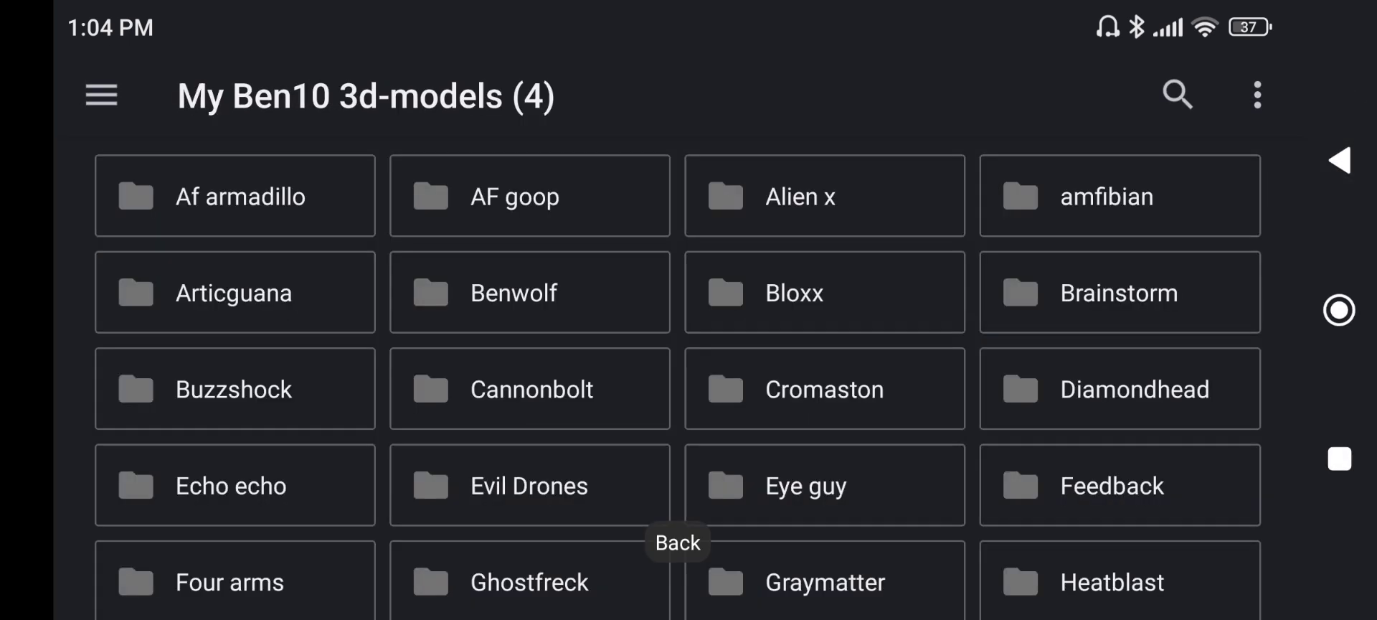
left_click(512, 292)
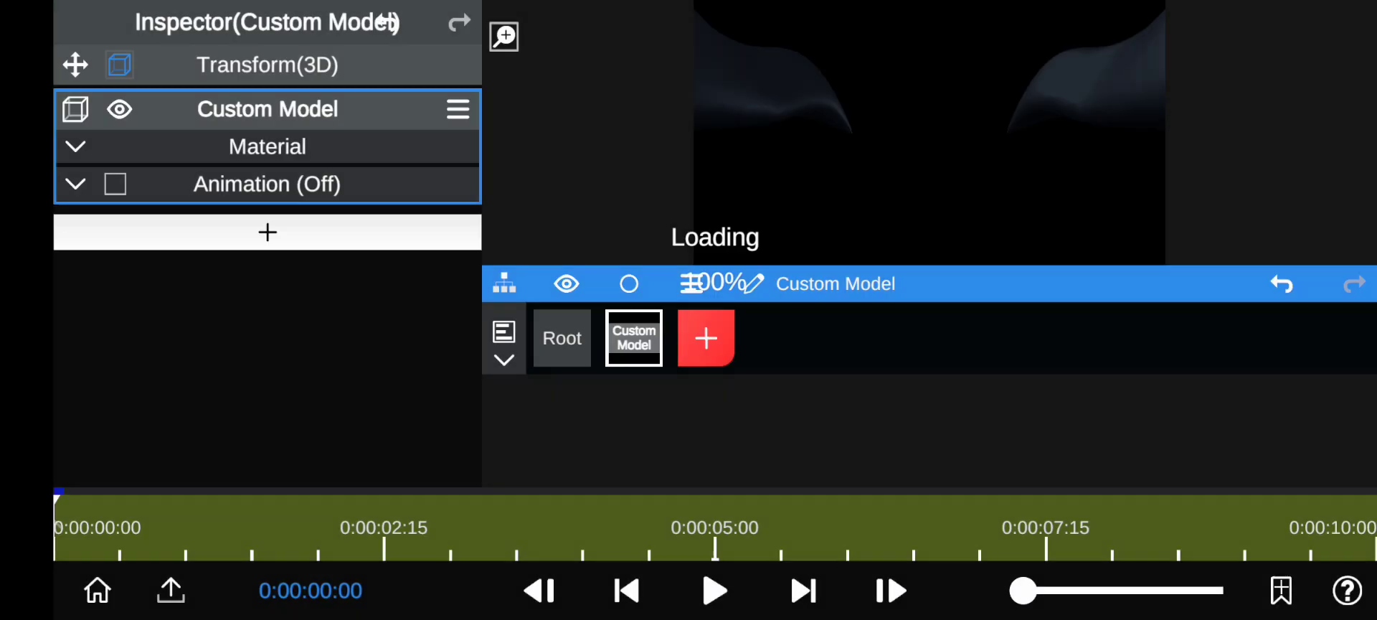
Enable Benwolf's animation and set new Scale, Position Y -0.20 and Rotation Y -0.54
left_click(114, 183)
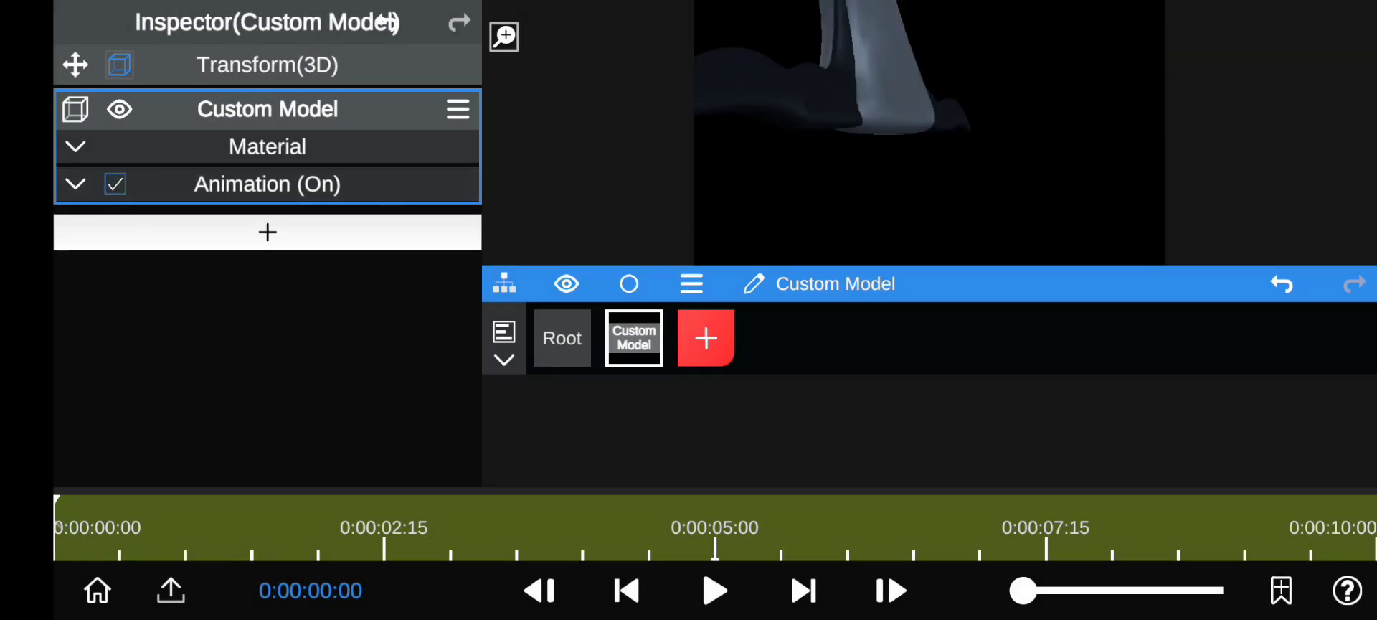
left_click(267, 64)
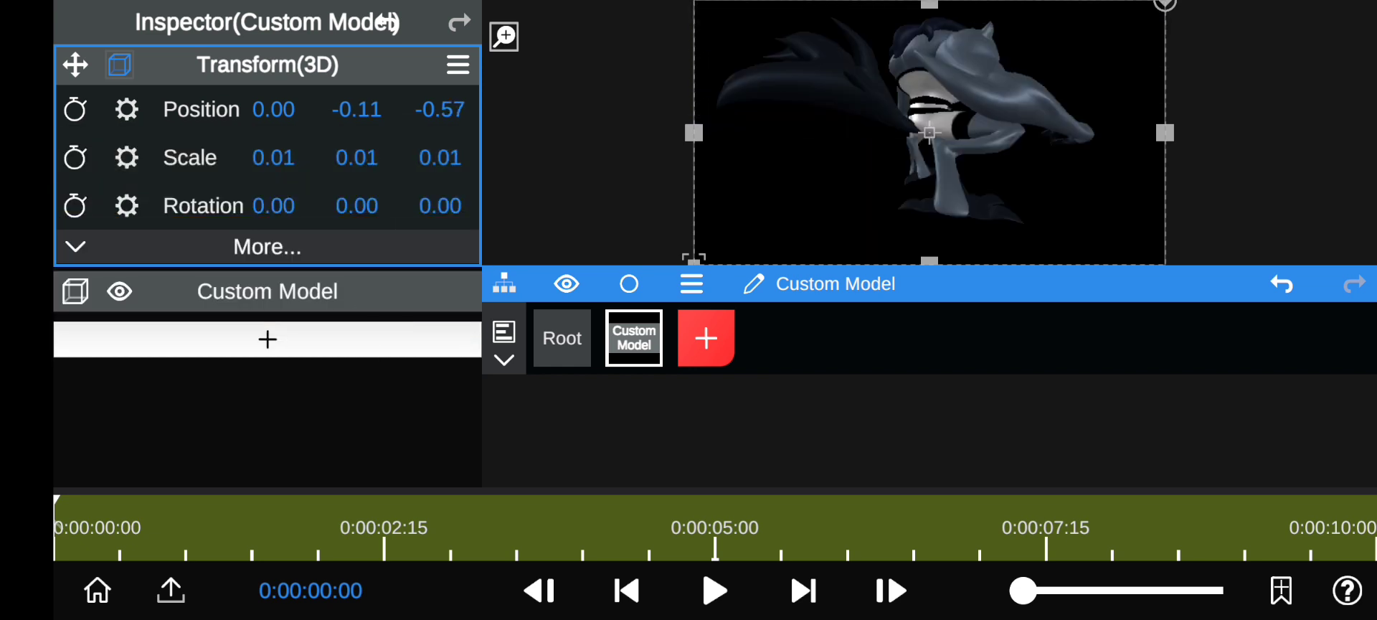
left_click(357, 157)
type("0.007")
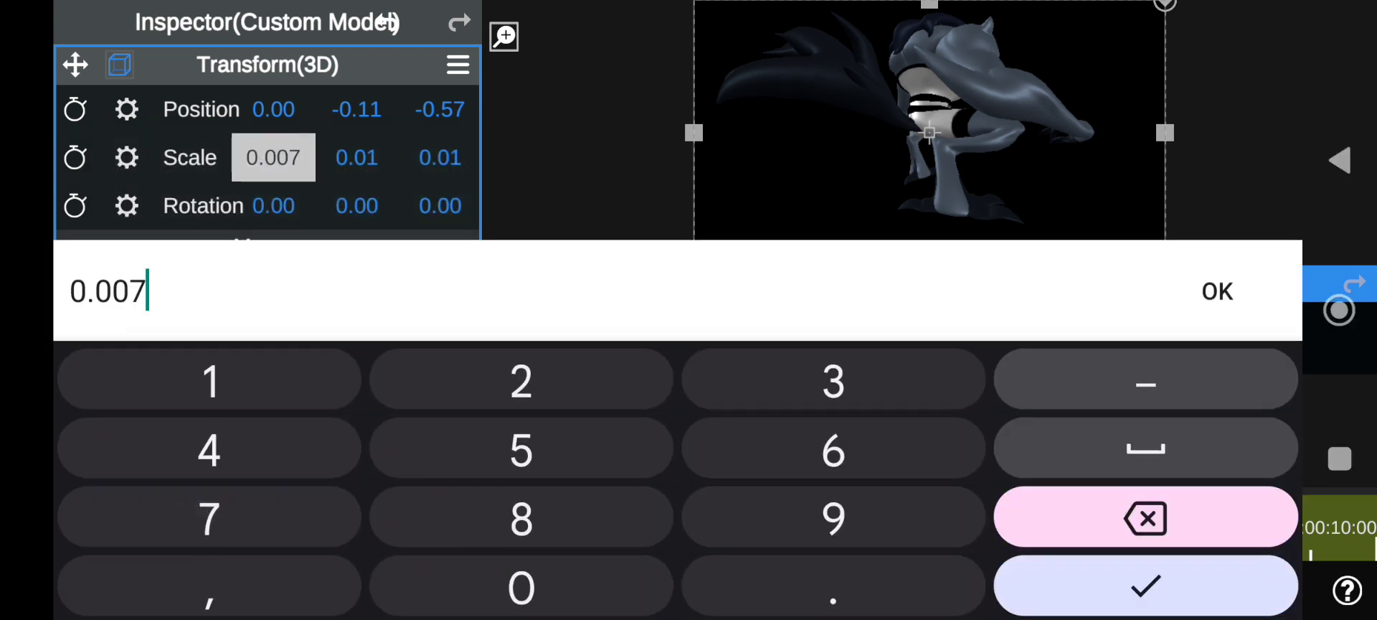
left_click(1146, 517)
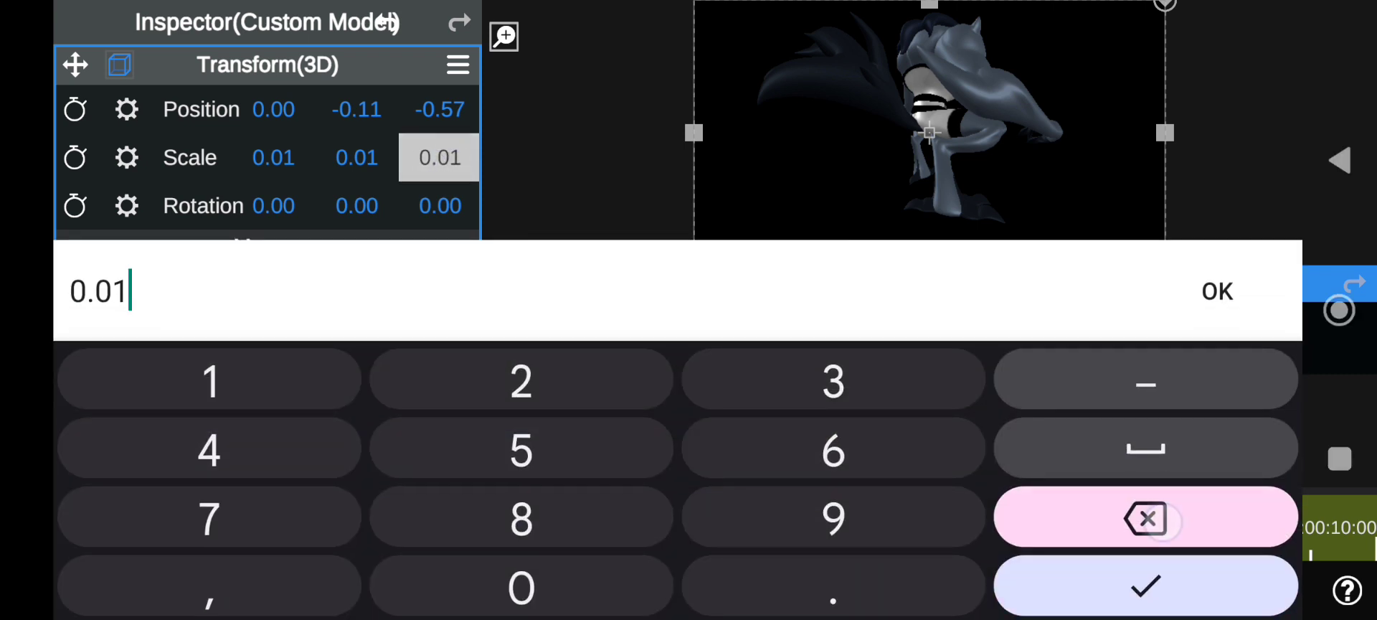
left_click(1217, 291)
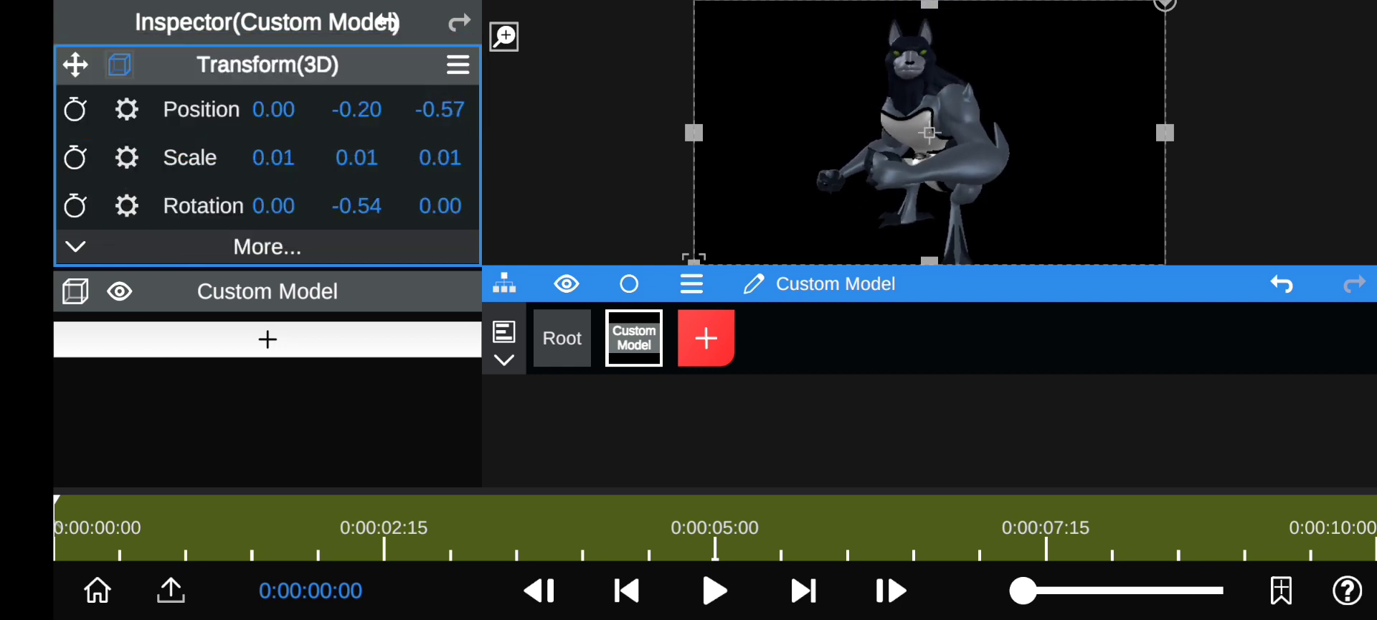
left_click(267, 291)
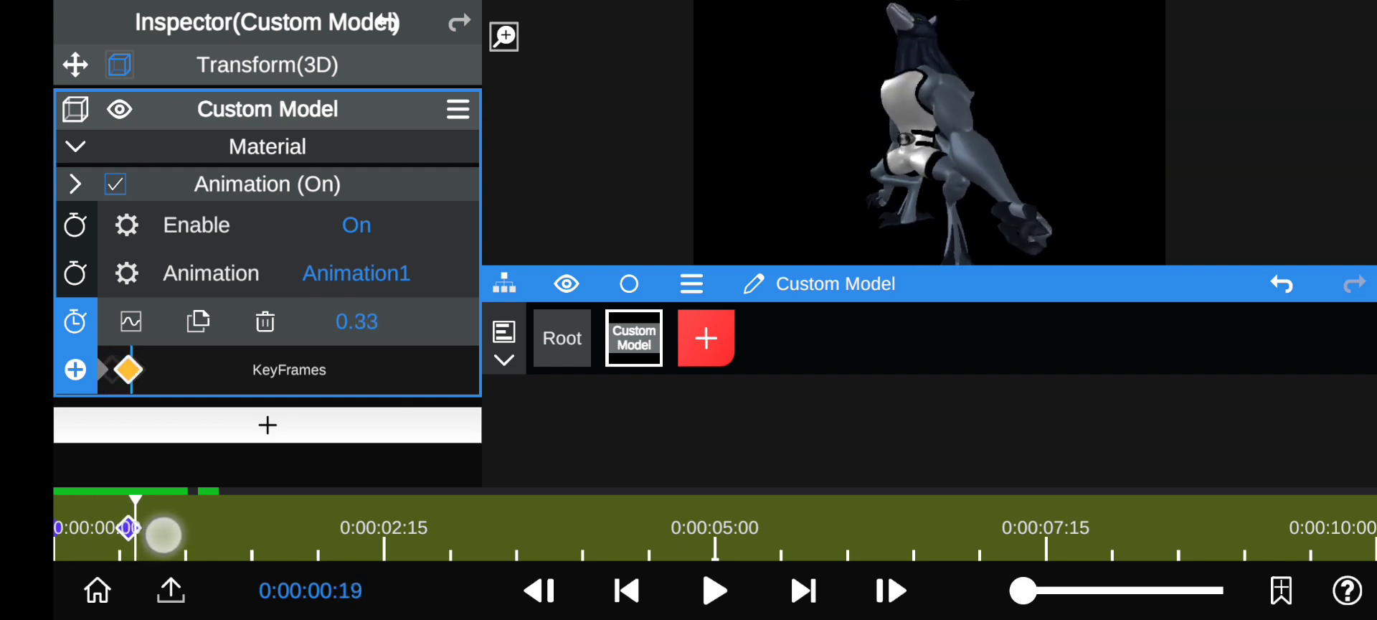
Keyframe the animation Evolution value at several playhead times across the first seconds
left_click_drag(136, 536, 118, 536)
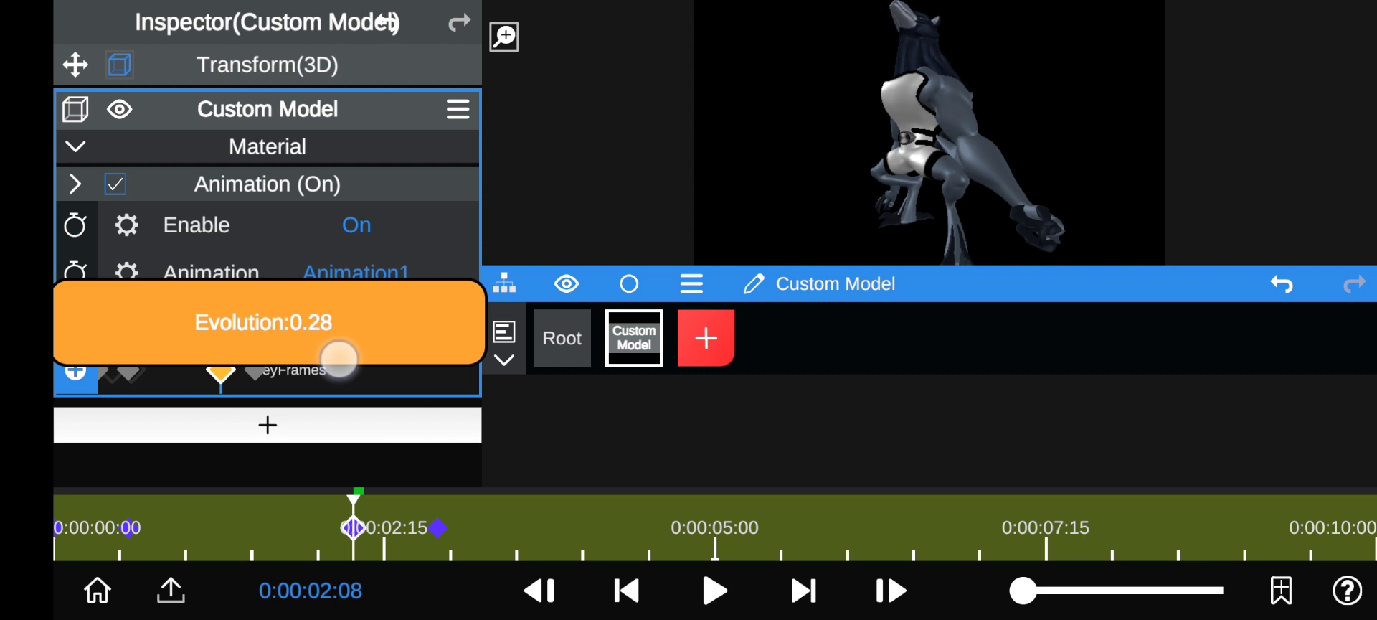
left_click_drag(338, 356, 341, 384)
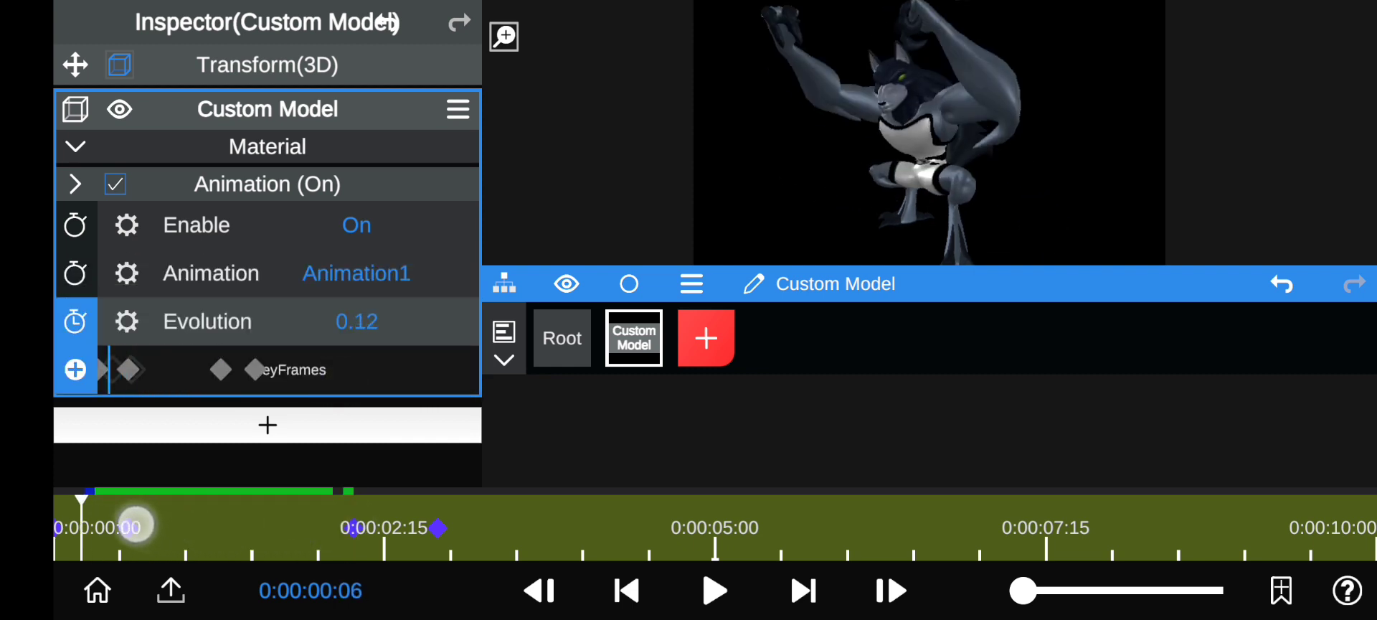
left_click_drag(132, 526, 418, 526)
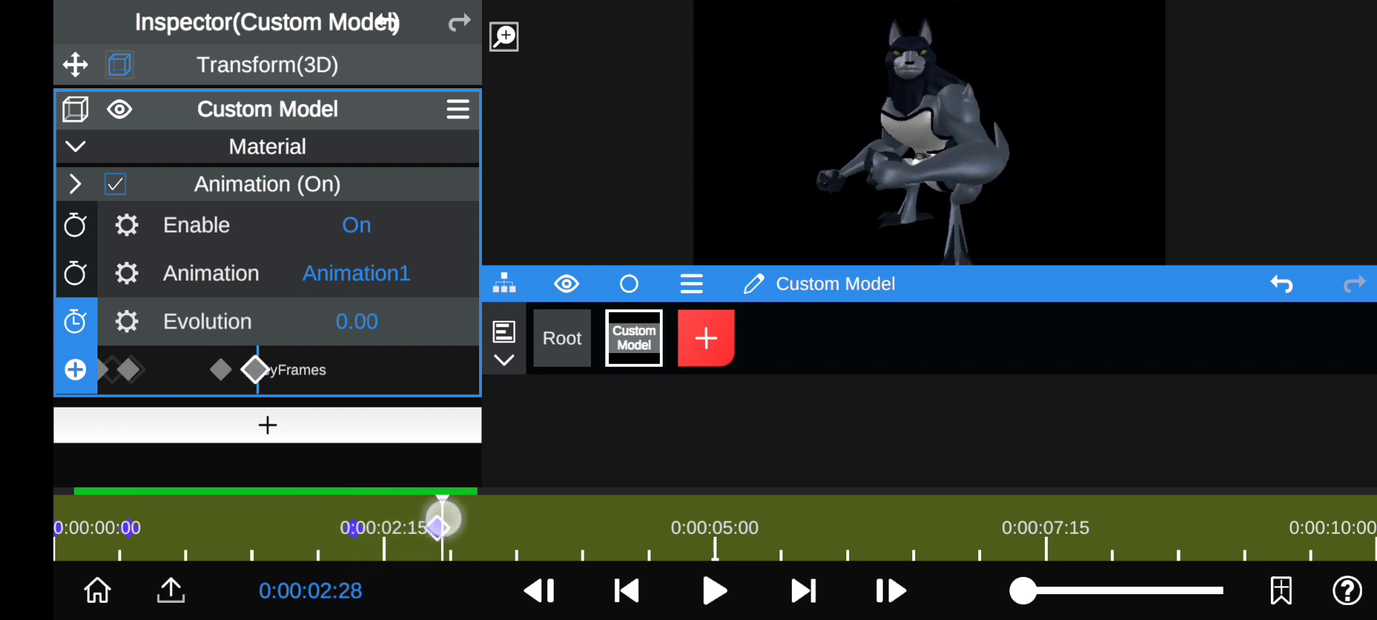
left_click(255, 369)
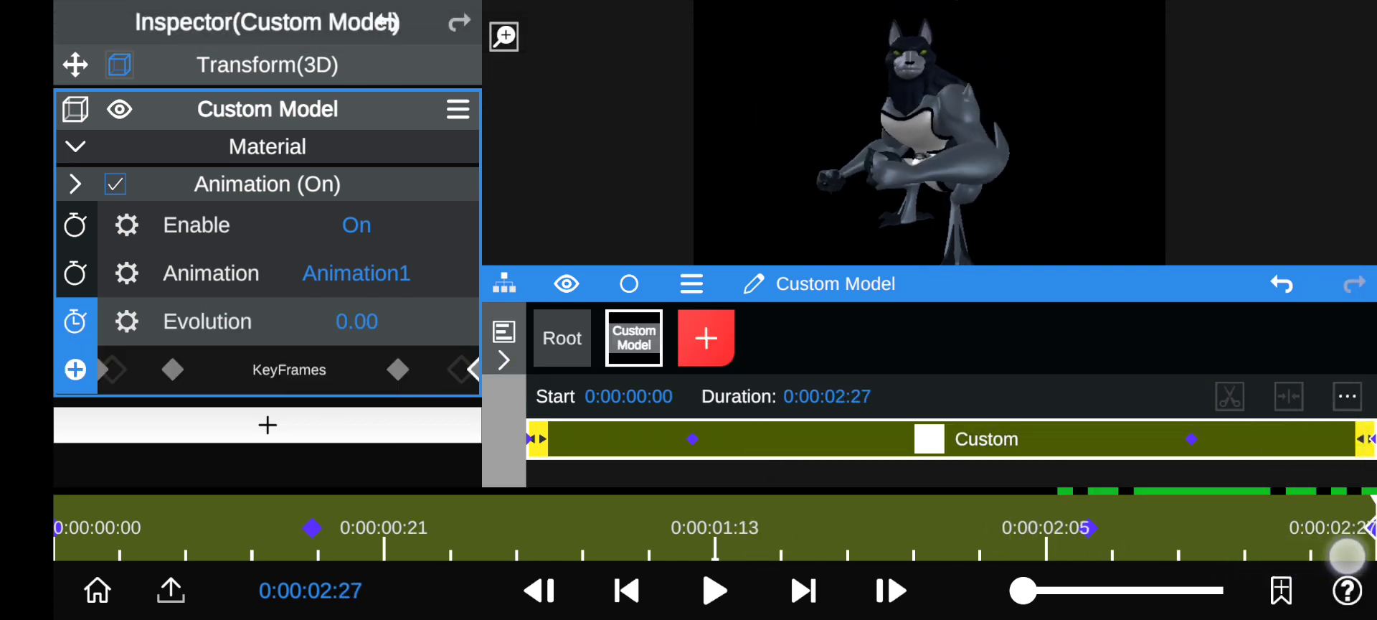
Trim the Custom Model clip end to 0:00:02:27 and bring up the New Layer menu
left_click(625, 589)
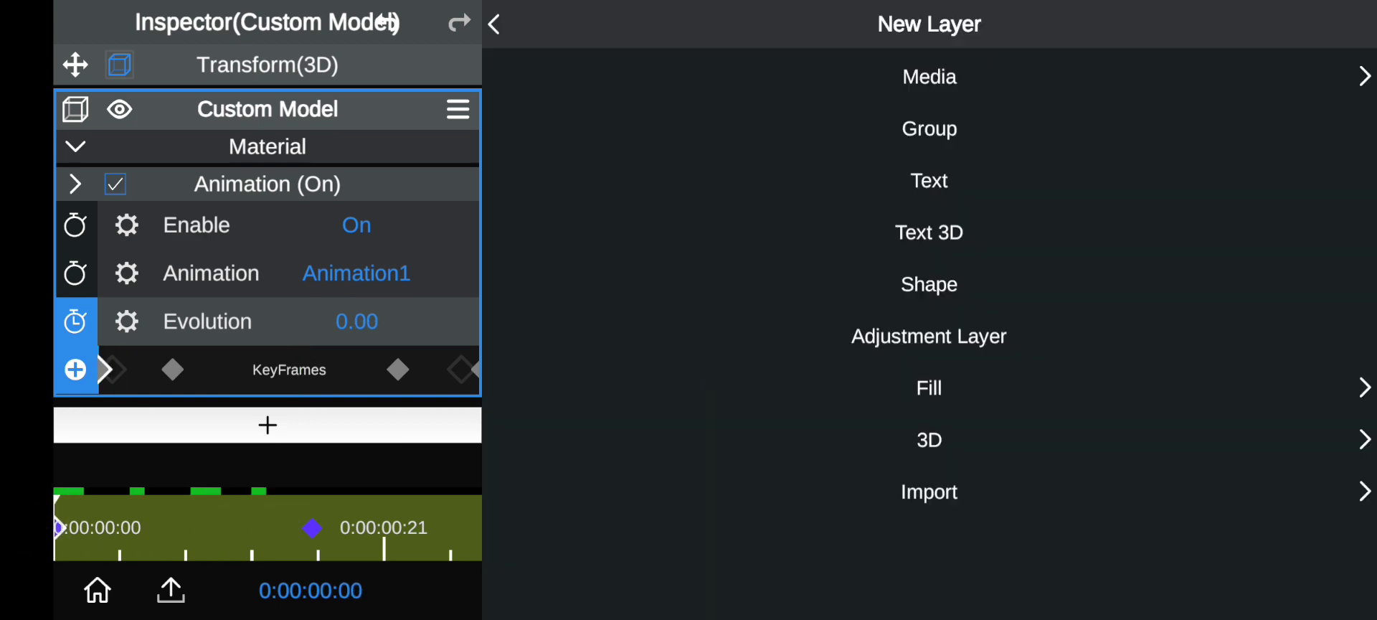
Add a Solid Color fill layer in magenta, hue about 317 with full saturation
left_click(494, 23)
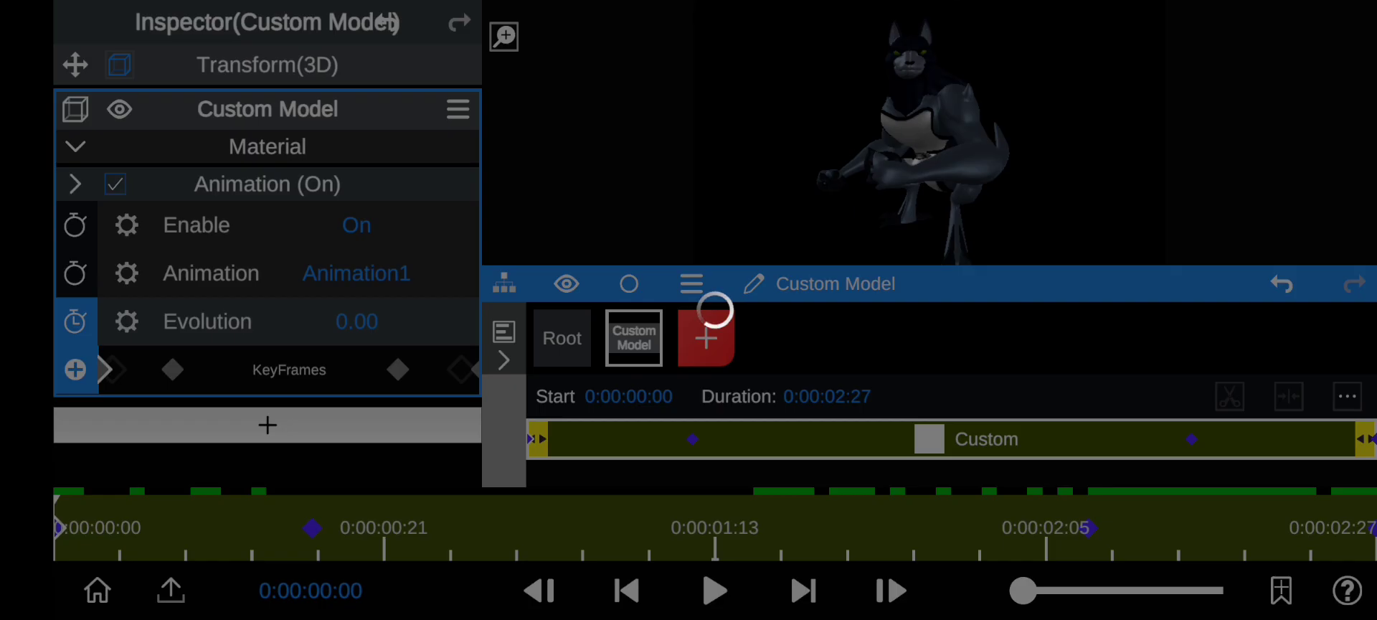
left_click(705, 338)
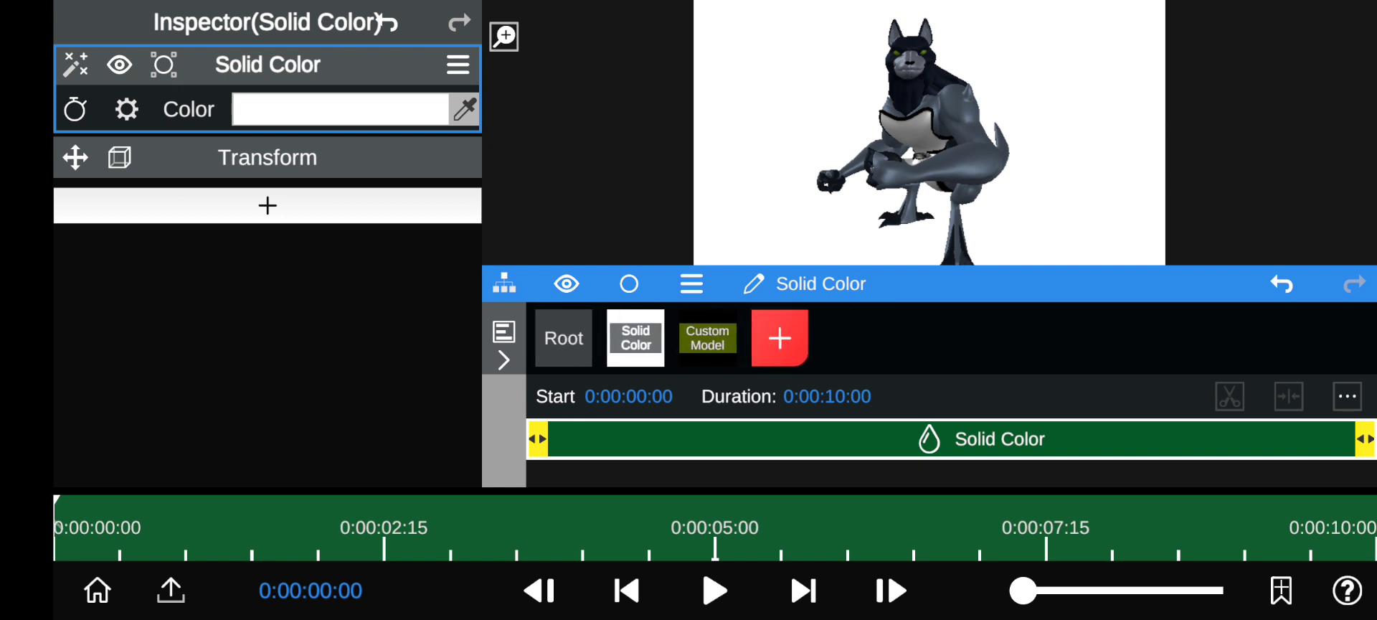
left_click(343, 109)
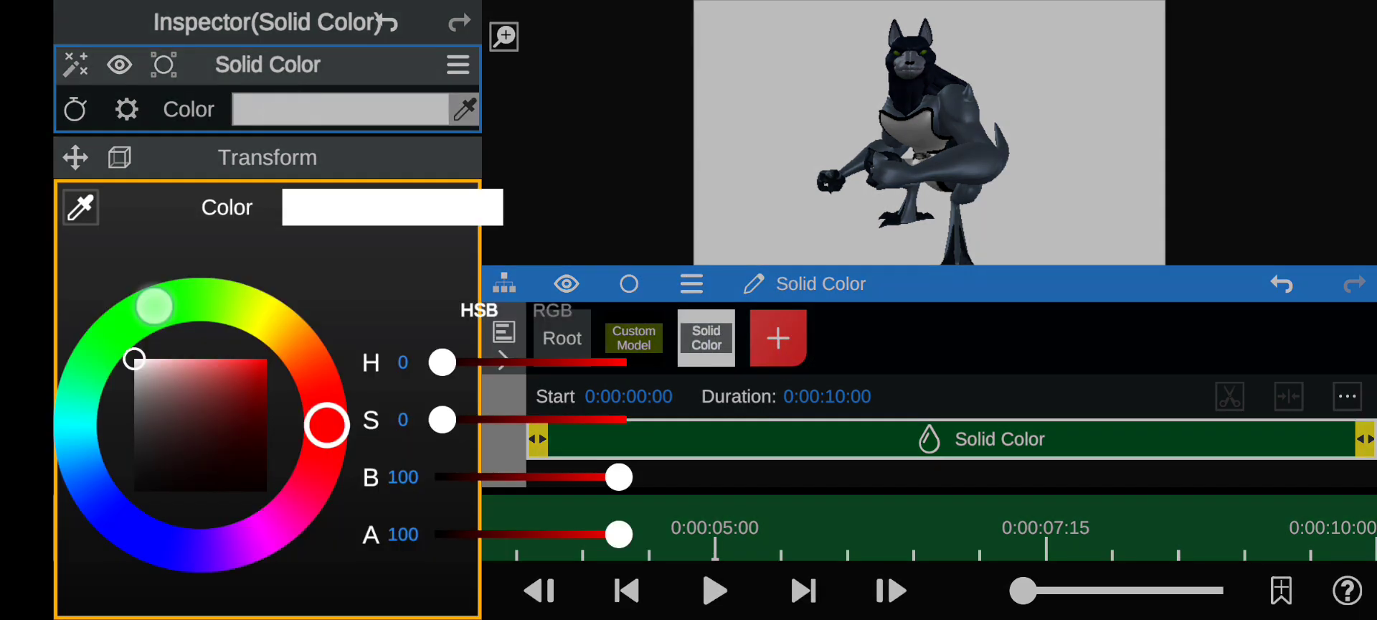
left_click_drag(442, 361, 597, 361)
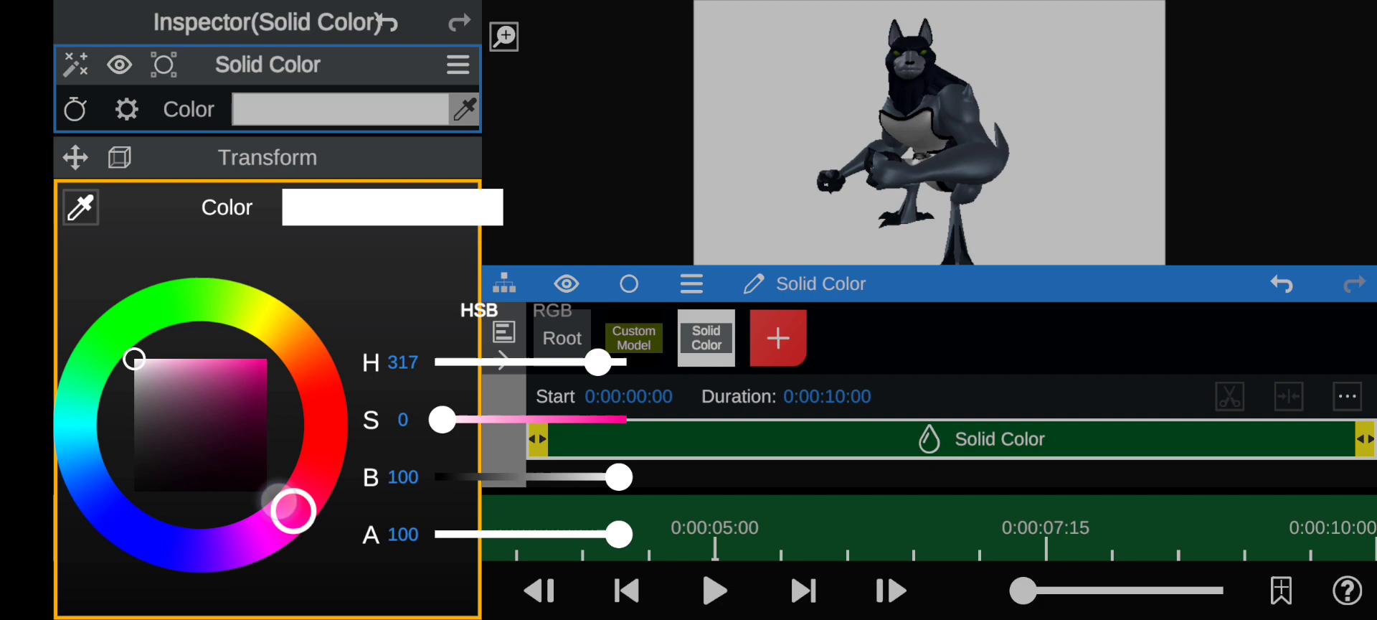
left_click(164, 64)
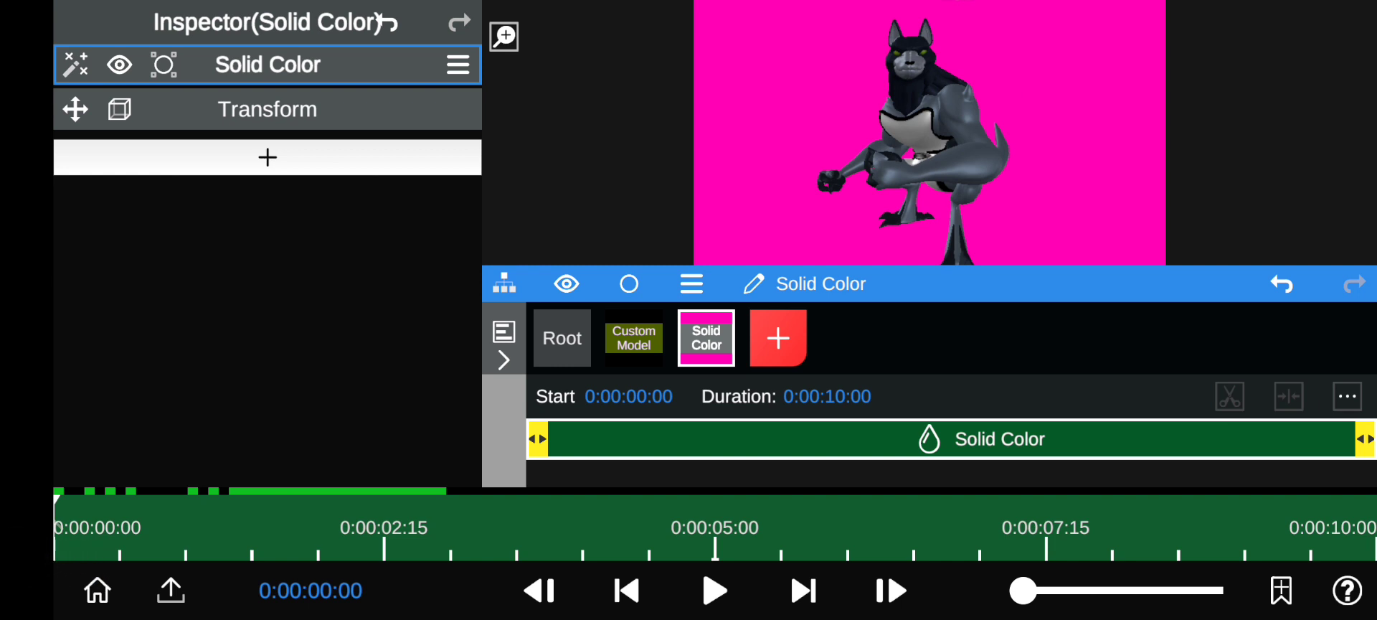
left_click(171, 589)
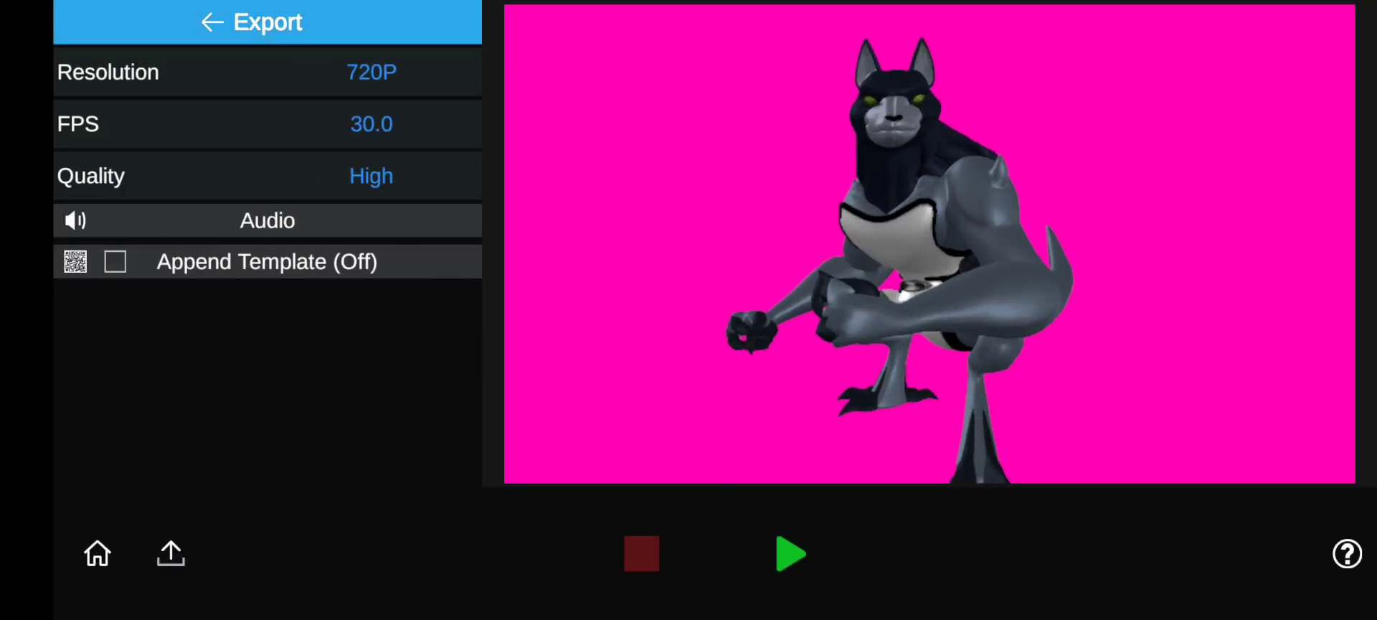
Render the export at 720P resolution, 30 fps and High quality
left_click(371, 71)
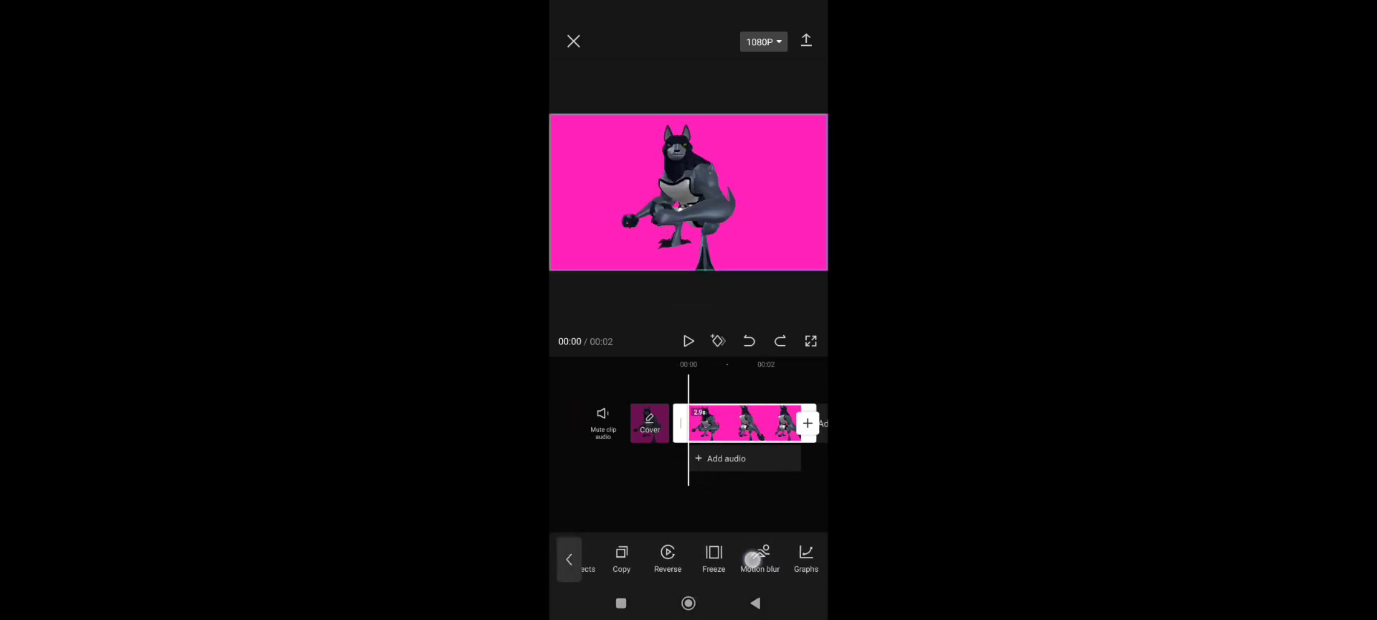
Open Motion blur settings for the selected Benwolf clip in CapCut
left_click(760, 557)
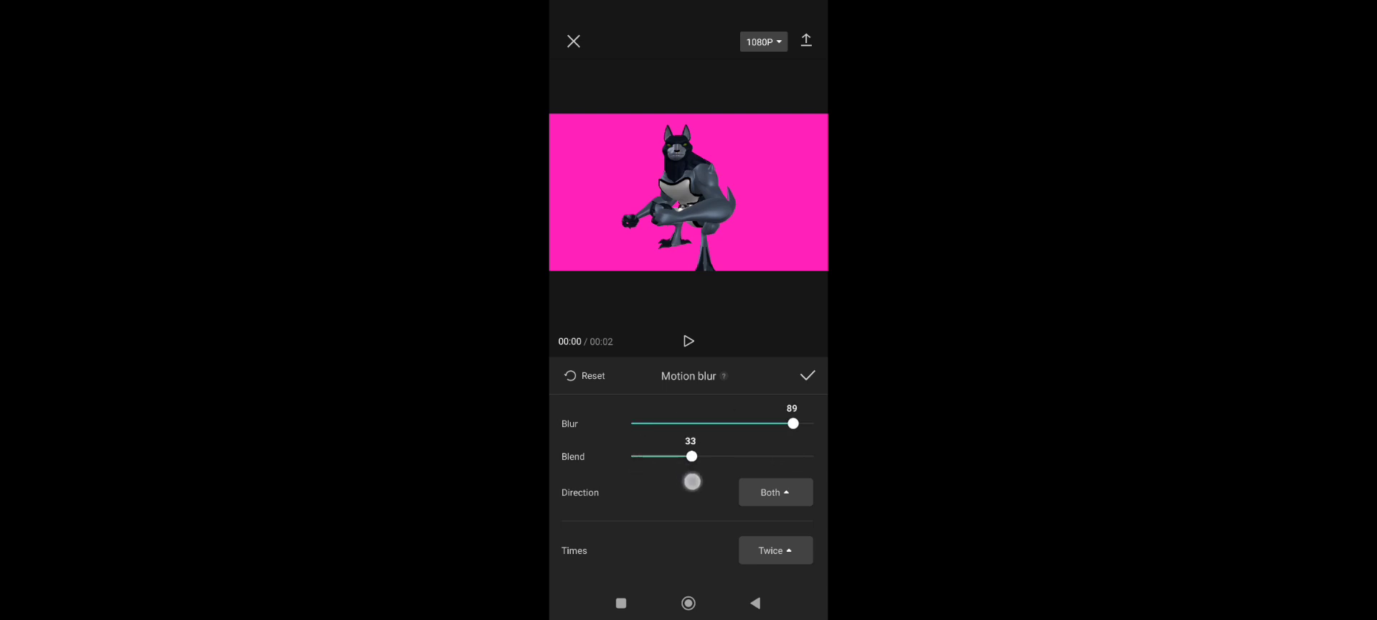
Lower the motion blur Blend slightly and change Times from Twice to Once
left_click_drag(691, 456, 687, 455)
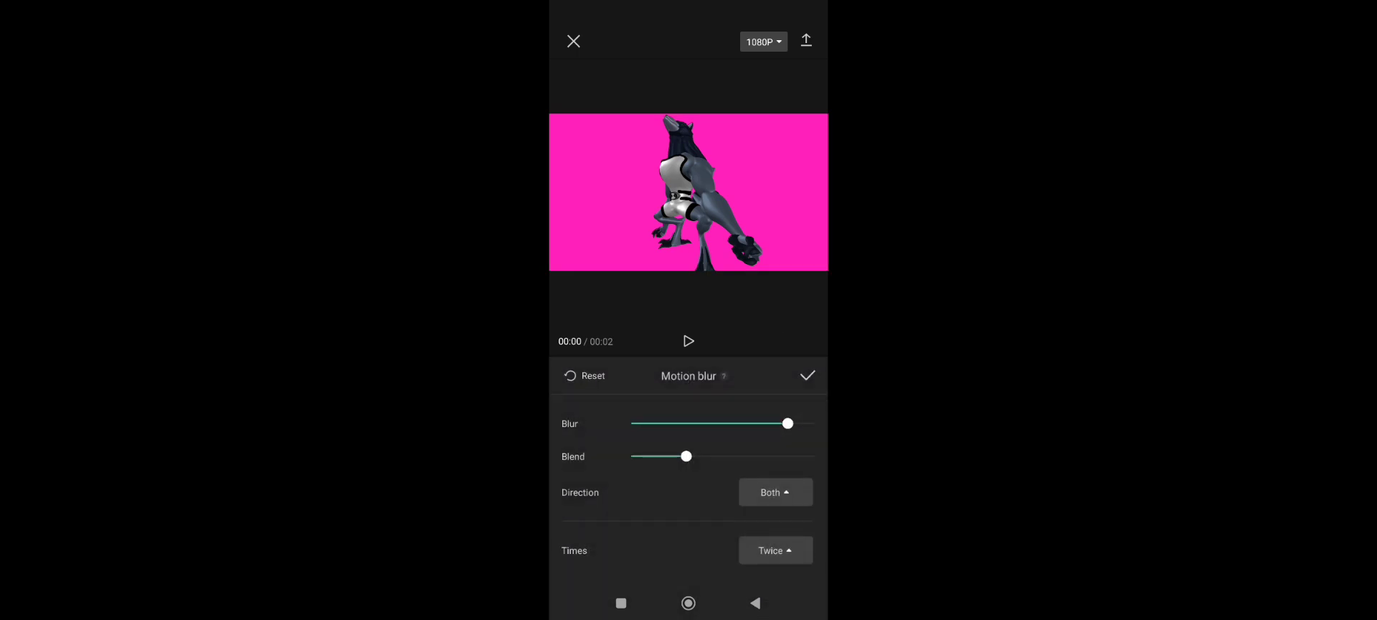
left_click(774, 550)
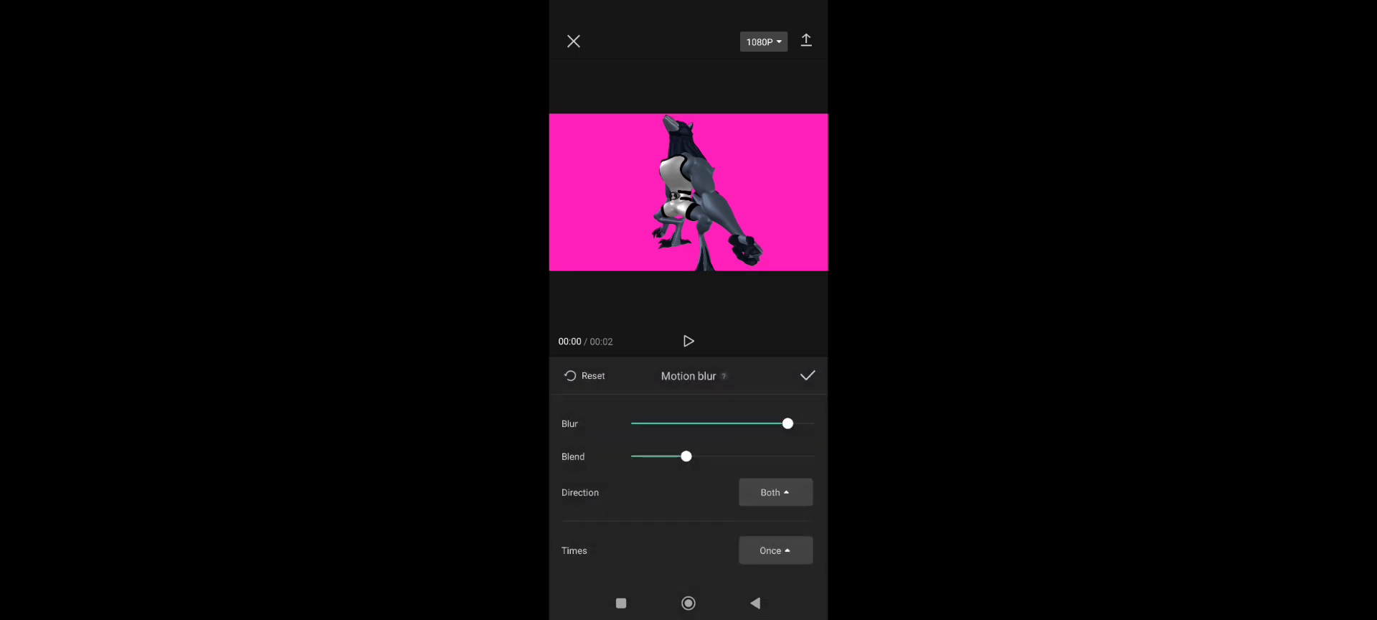